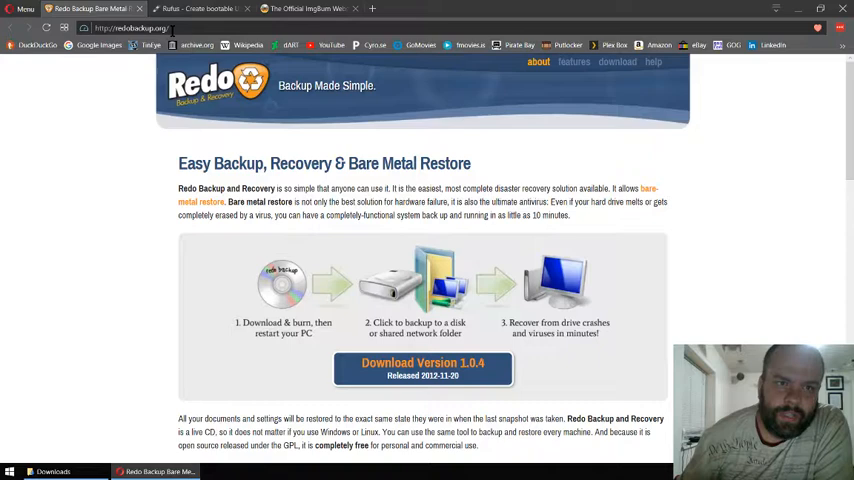
Go from redobackup.org's download page to the Redo Backup and Recovery SourceForge project page.
{"action": "left_click", "coordinate": [422, 368]}
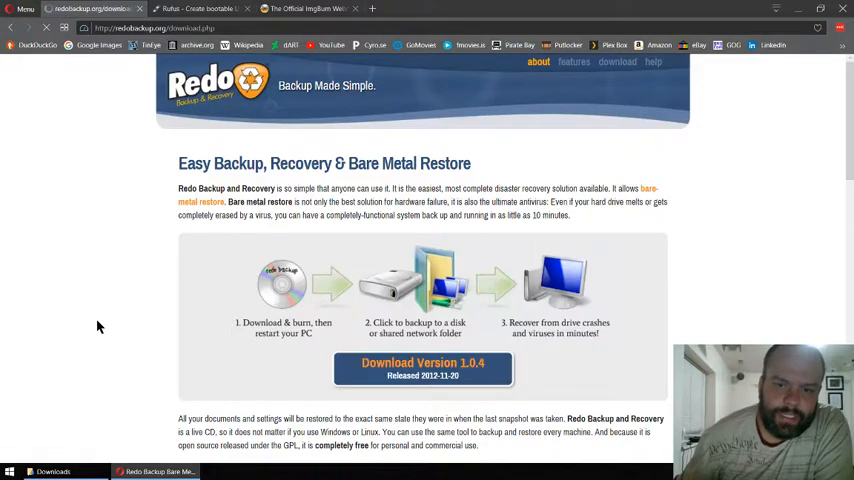
{"action": "left_click", "coordinate": [617, 62]}
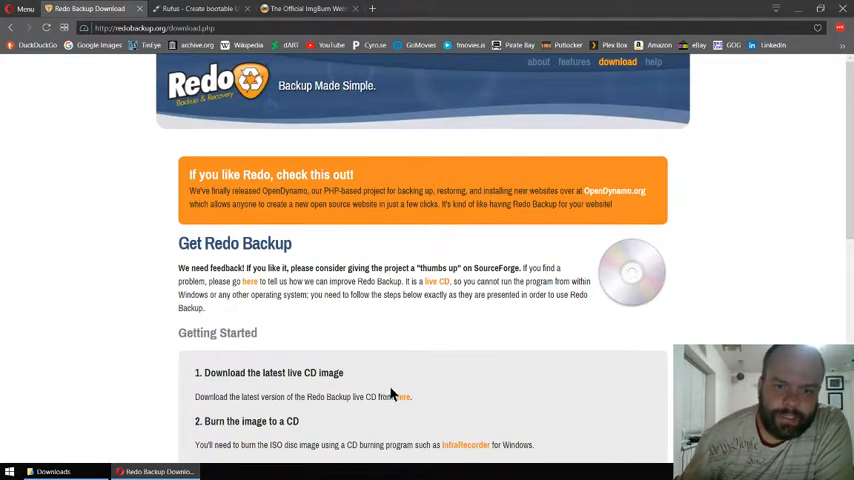
{"action": "mouse_move", "coordinate": [63, 250]}
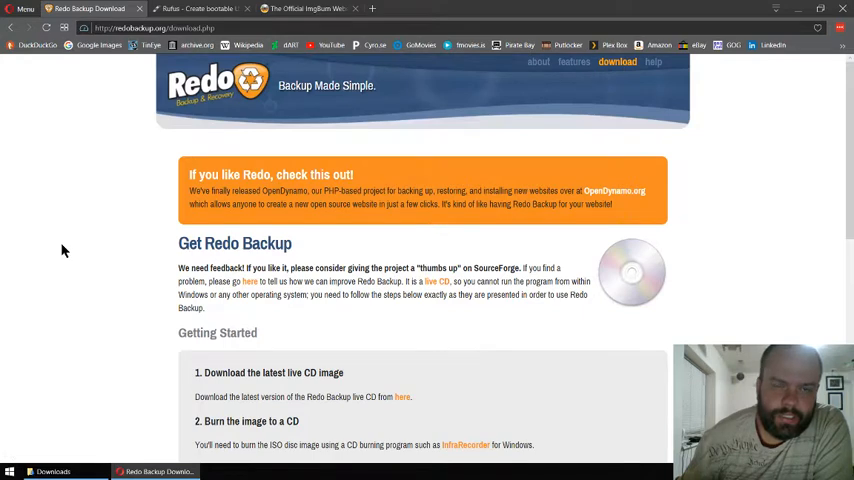
{"action": "mouse_move", "coordinate": [398, 398]}
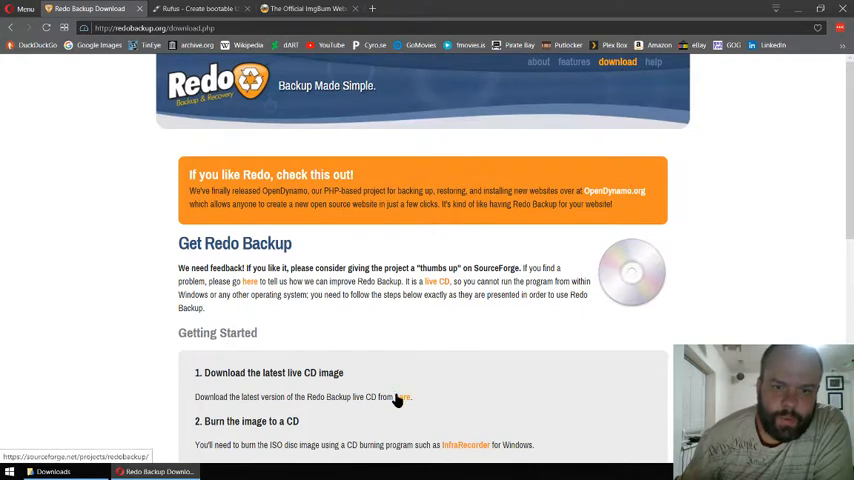
{"action": "left_click", "coordinate": [399, 397]}
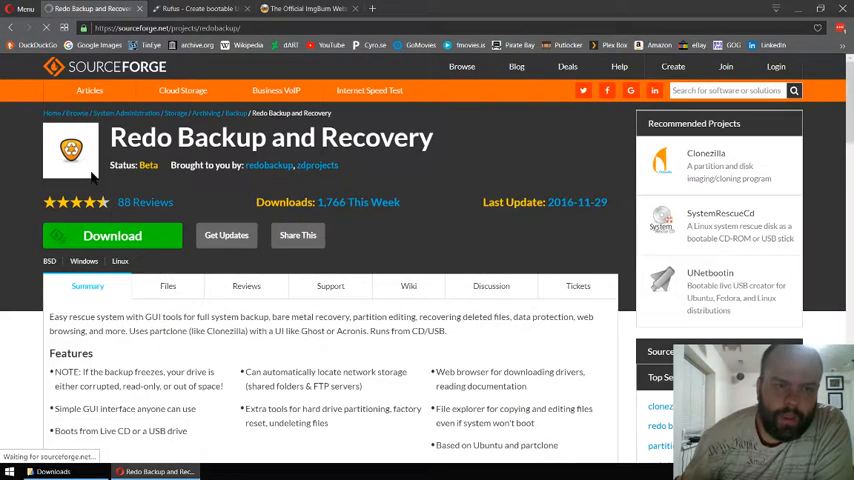
{"action": "mouse_move", "coordinate": [90, 8]}
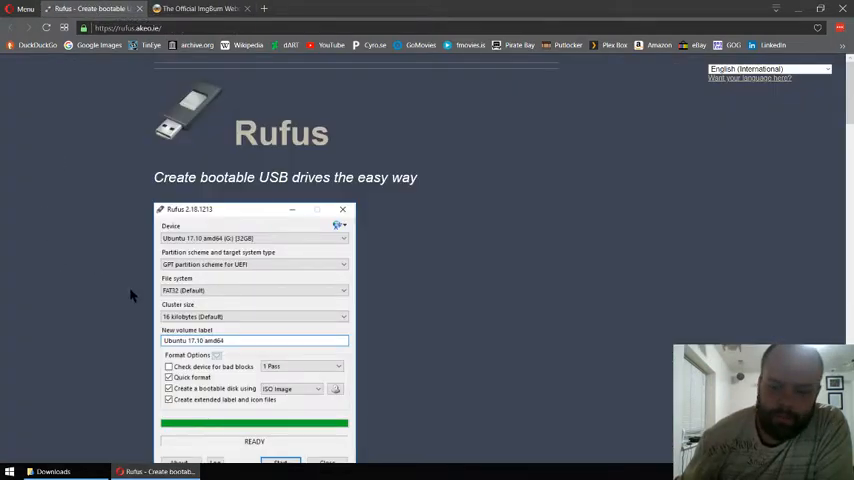
{"action": "mouse_move", "coordinate": [605, 280]}
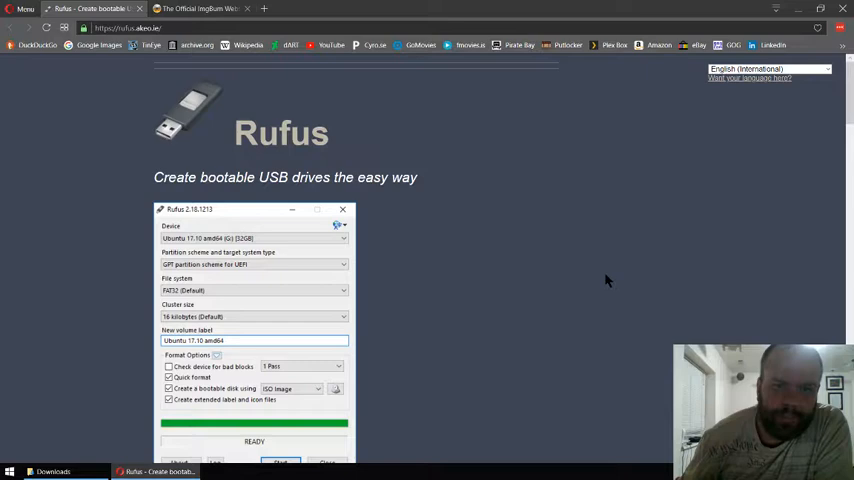
{"action": "mouse_move", "coordinate": [503, 235]}
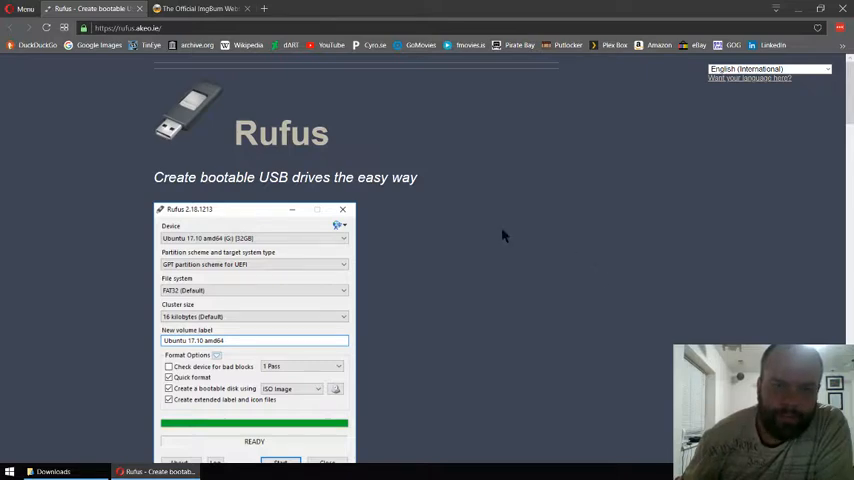
{"action": "mouse_move", "coordinate": [267, 145]}
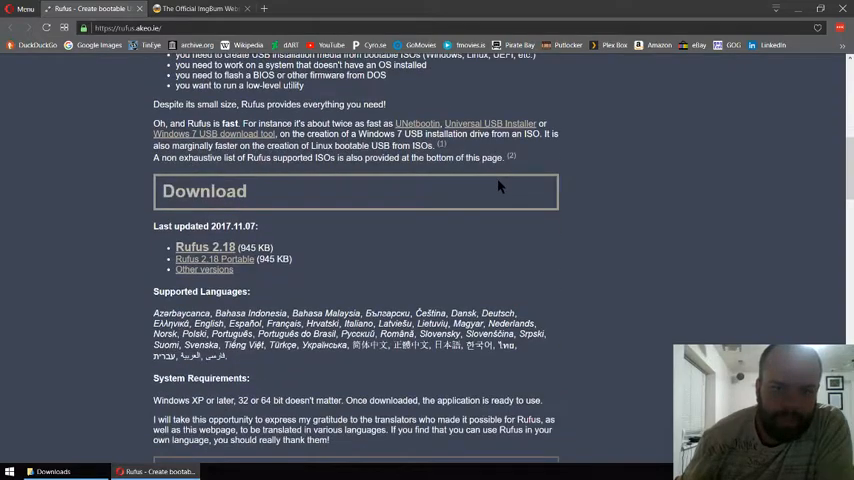
Browse the Rufus site down to its Rufus 2.18 download section and back up.
{"action": "scroll", "scroll_direction": "down", "scroll_amount": 3}
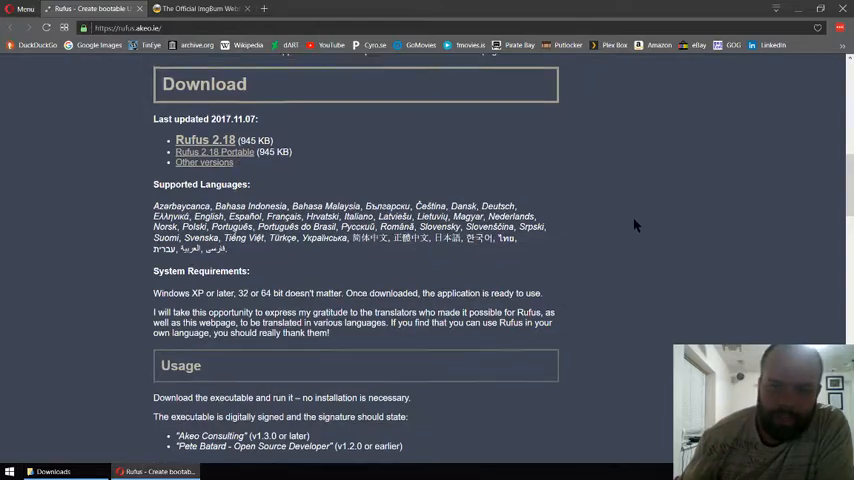
{"action": "scroll", "scroll_direction": "up", "scroll_amount": 3}
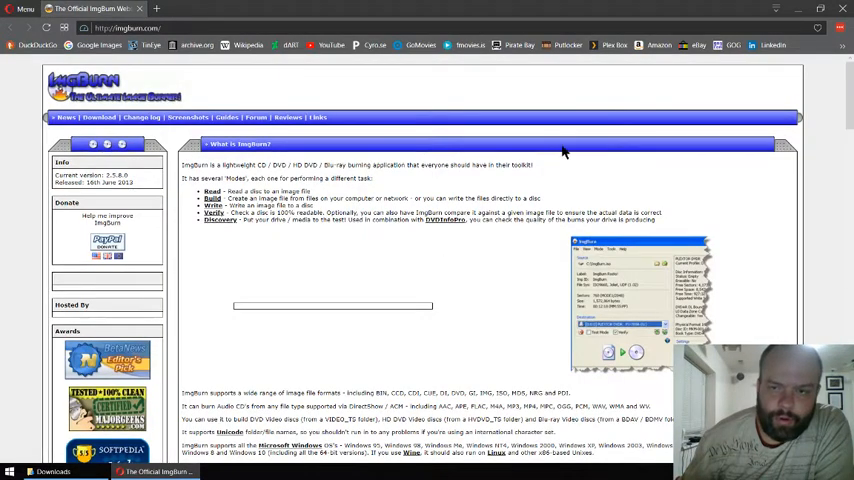
{"action": "mouse_move", "coordinate": [248, 112]}
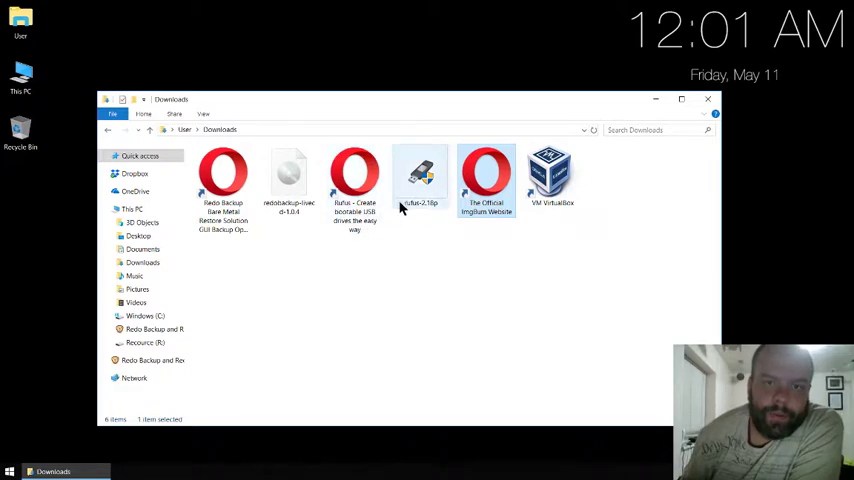
Launch rufus-2.18p without update checks and load redobackup-livecd-1.0.4 as the boot ISO.
{"action": "double_click", "coordinate": [420, 170]}
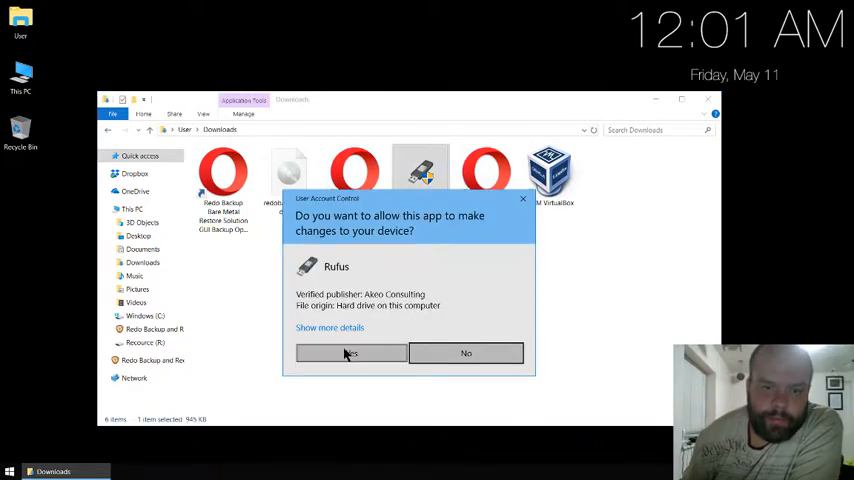
{"action": "left_click", "coordinate": [350, 353]}
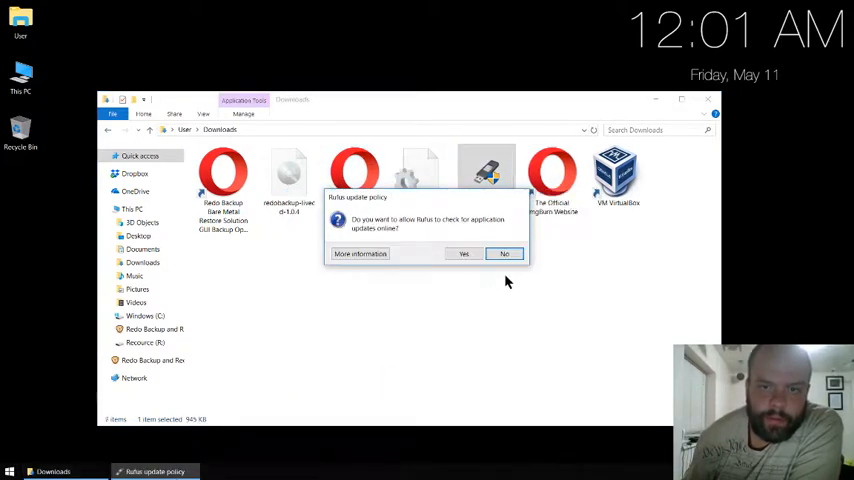
{"action": "left_click", "coordinate": [504, 253]}
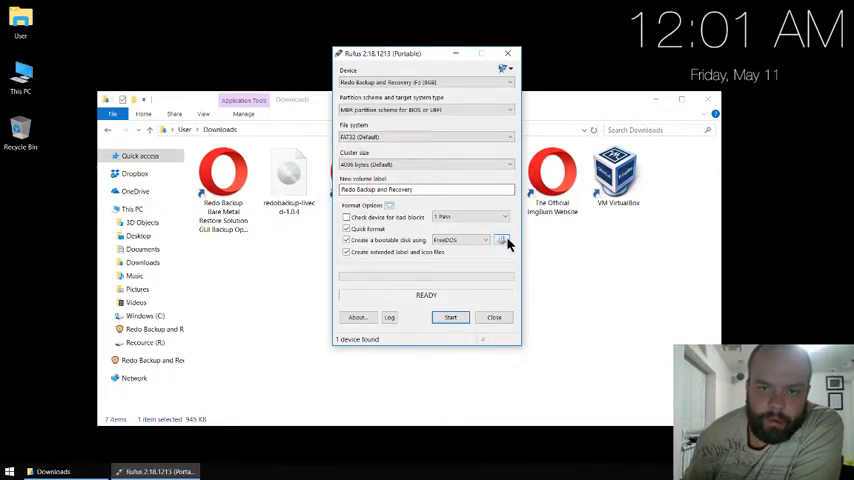
{"action": "left_click", "coordinate": [501, 240]}
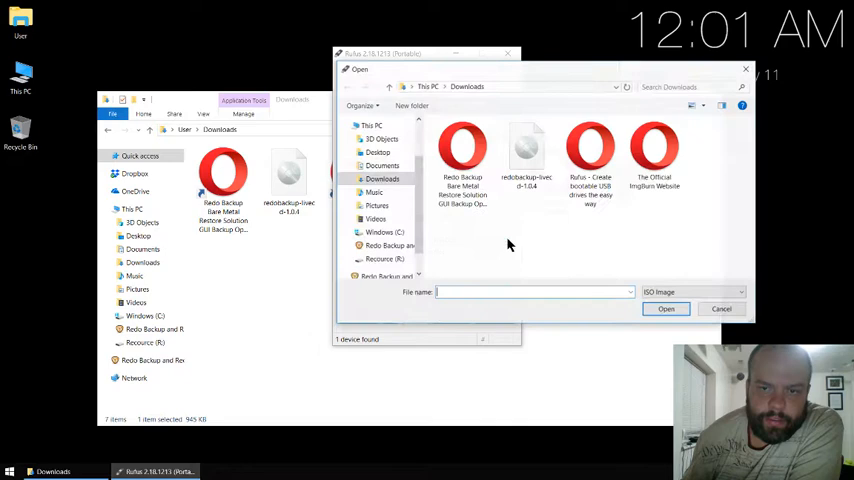
{"action": "left_click", "coordinate": [525, 155]}
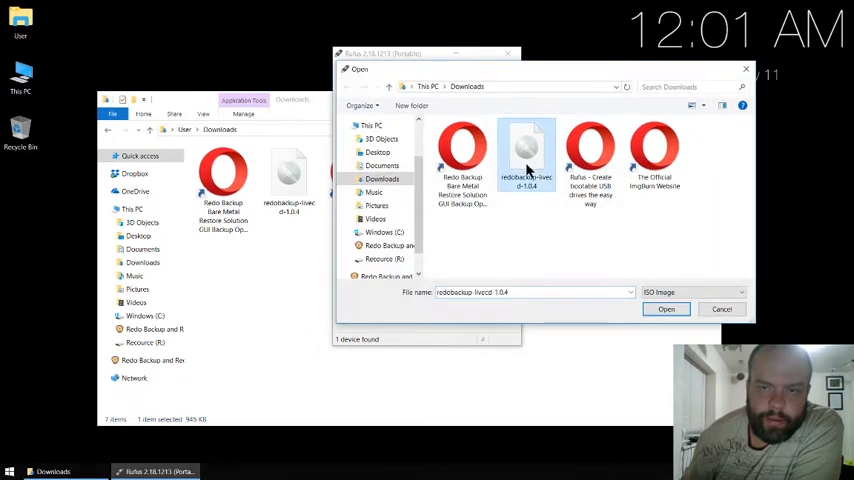
{"action": "mouse_move", "coordinate": [525, 160]}
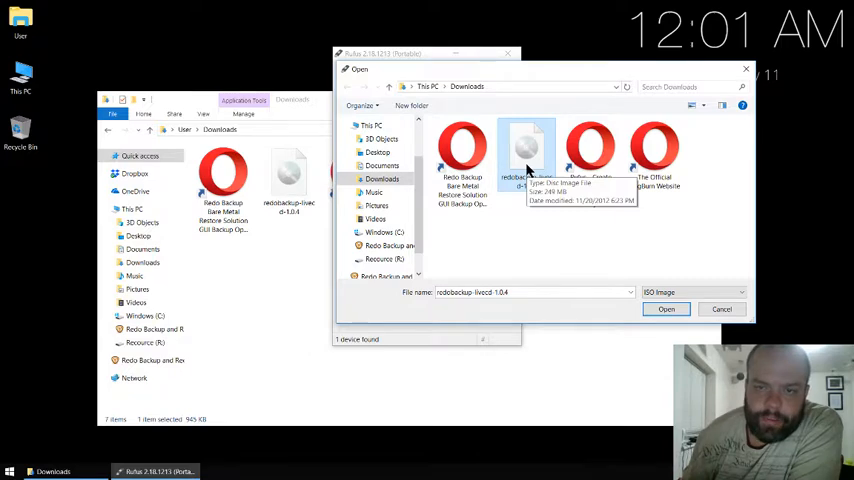
{"action": "mouse_move", "coordinate": [530, 158]}
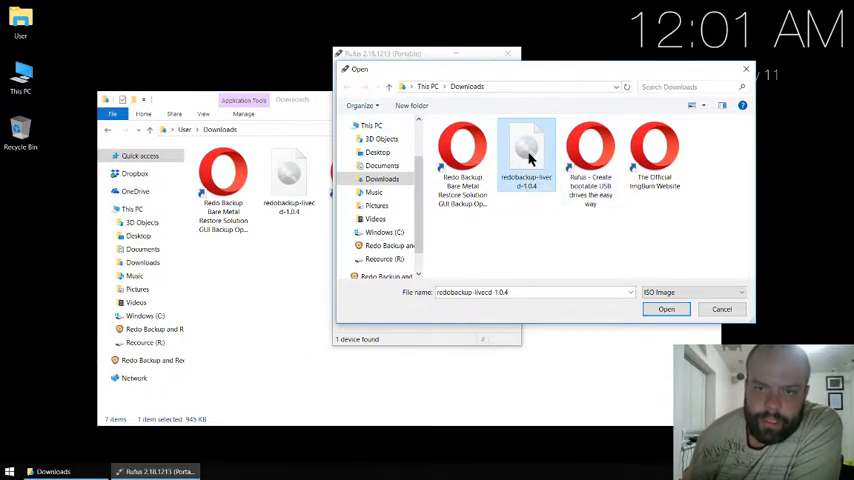
{"action": "left_click", "coordinate": [666, 308]}
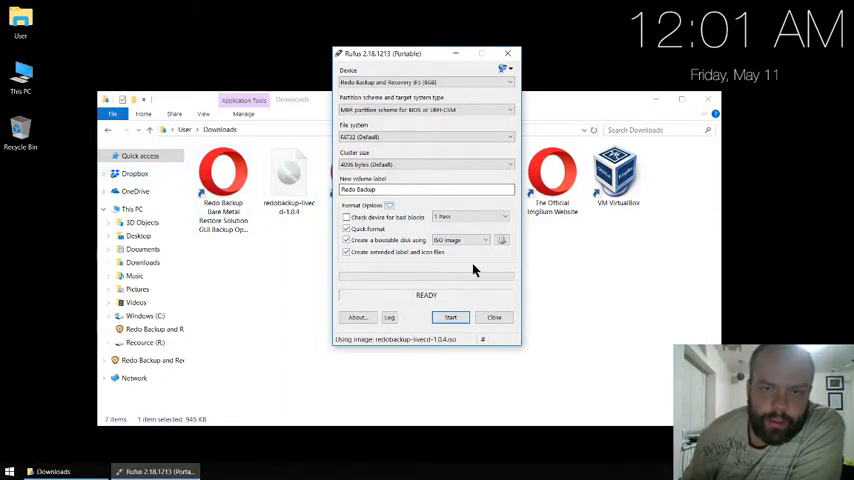
{"action": "mouse_move", "coordinate": [497, 250]}
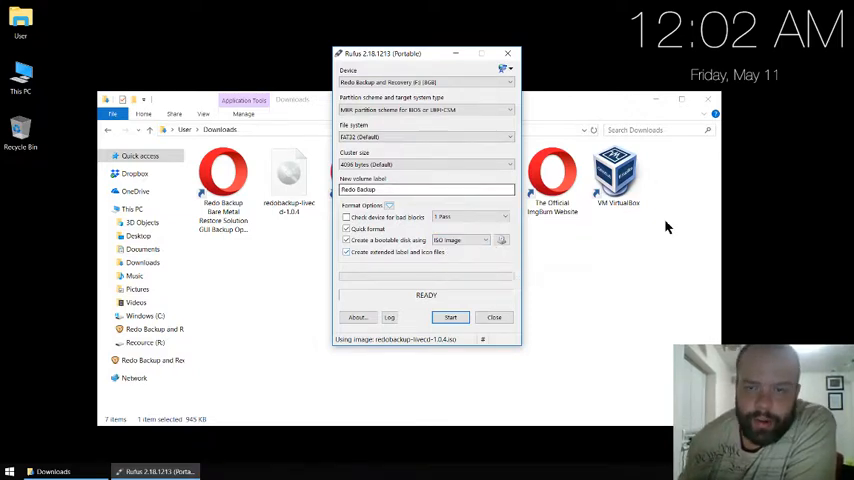
{"action": "mouse_move", "coordinate": [427, 334]}
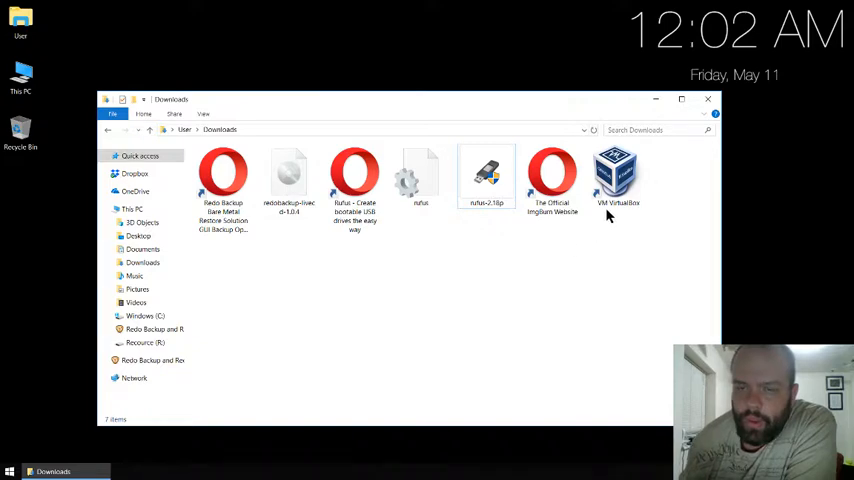
Launch VirtualBox Manager from Downloads to view WIN1064 with the Redo Backup ISO attached.
{"action": "left_click", "coordinate": [617, 175]}
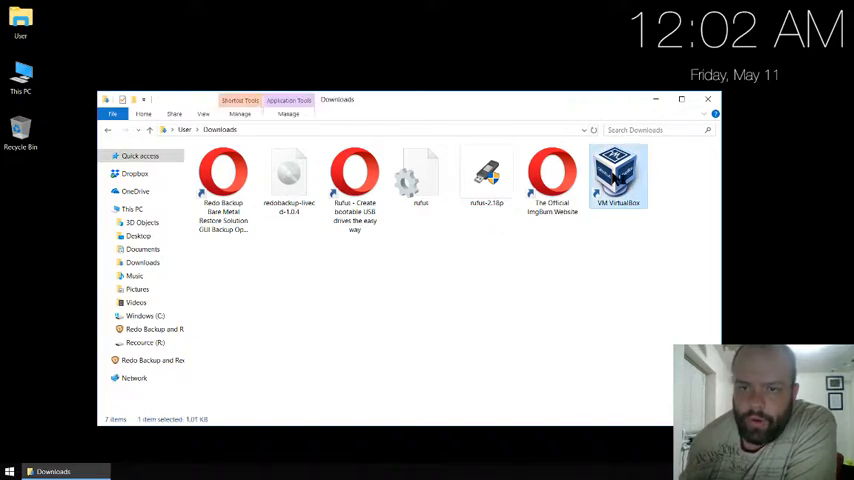
{"action": "double_click", "coordinate": [617, 178]}
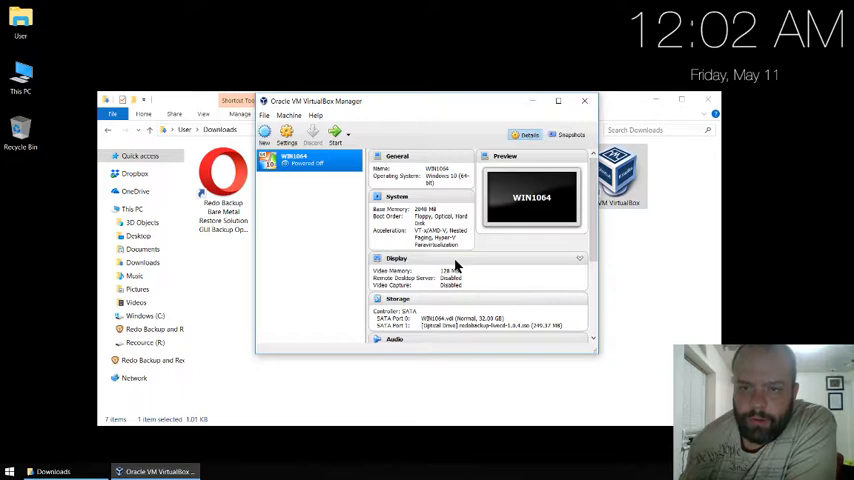
{"action": "mouse_move", "coordinate": [353, 205]}
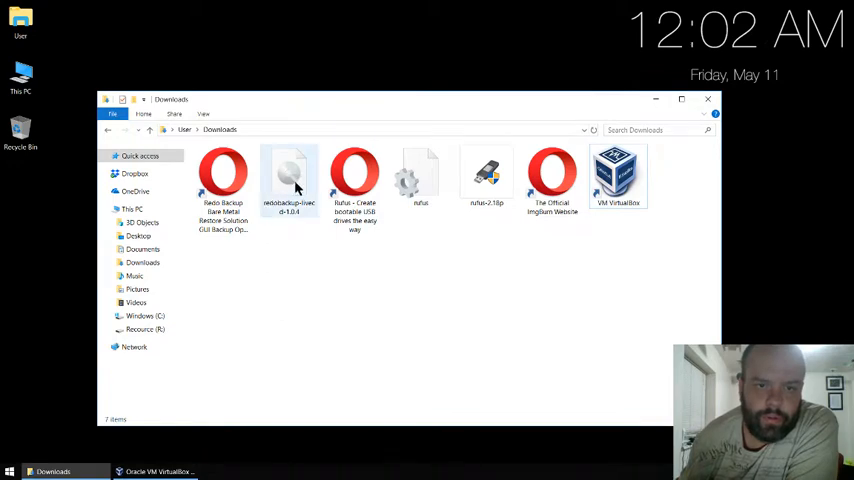
{"action": "left_click", "coordinate": [289, 178]}
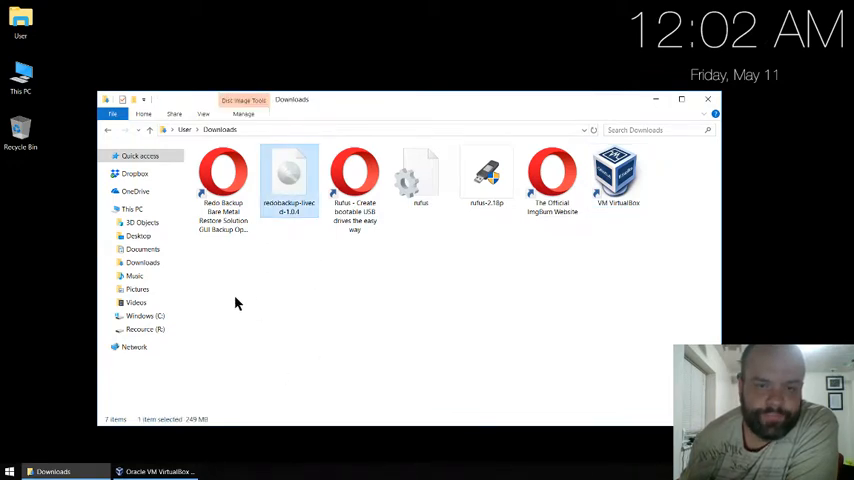
{"action": "left_click", "coordinate": [155, 471]}
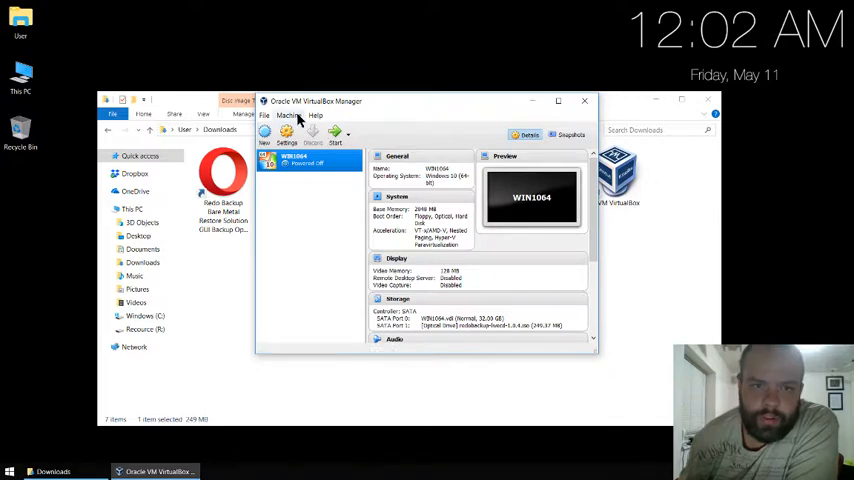
{"action": "mouse_move", "coordinate": [360, 293]}
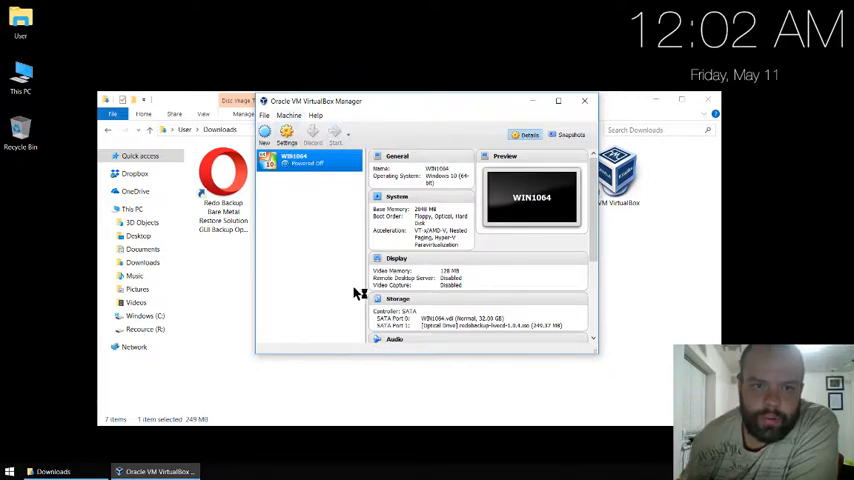
{"action": "mouse_move", "coordinate": [357, 336]}
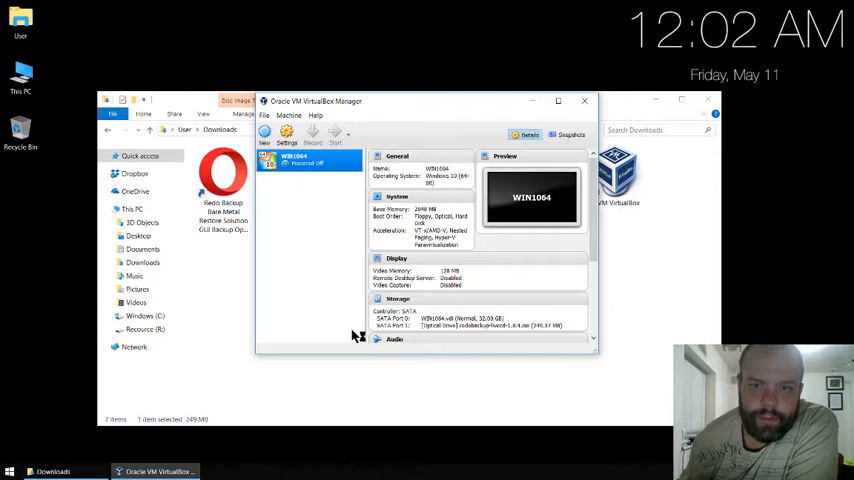
Start WIN1064 so it boots the live CD to the Ubuntu 12.04 console, then check the View menu.
{"action": "left_click", "coordinate": [335, 135]}
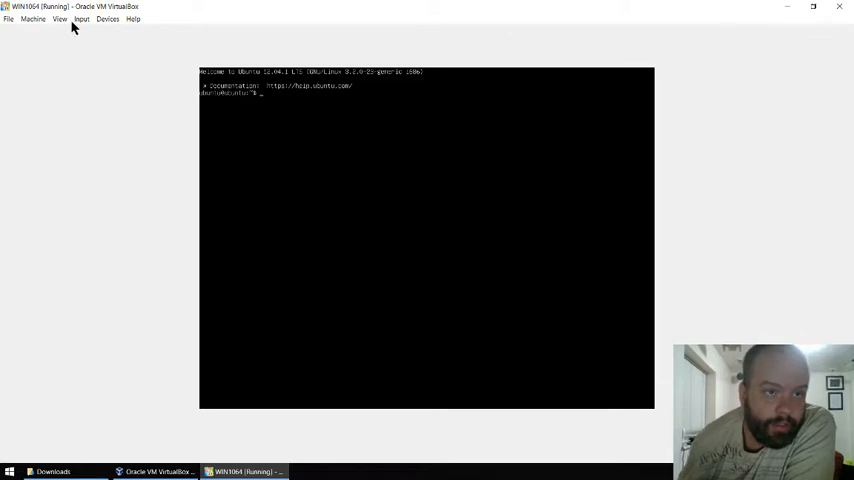
{"action": "left_click", "coordinate": [59, 19]}
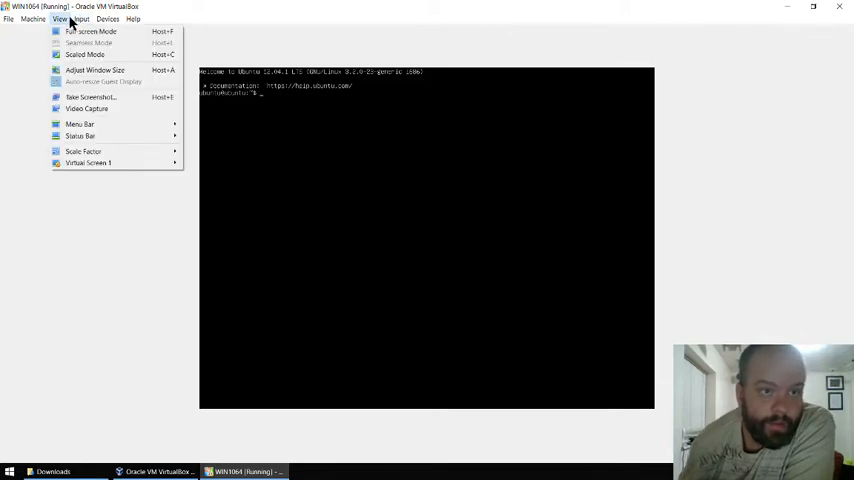
Reset WIN1064 from the Machine menu so it reboots into the Redo Backup utility.
{"action": "left_click", "coordinate": [33, 19]}
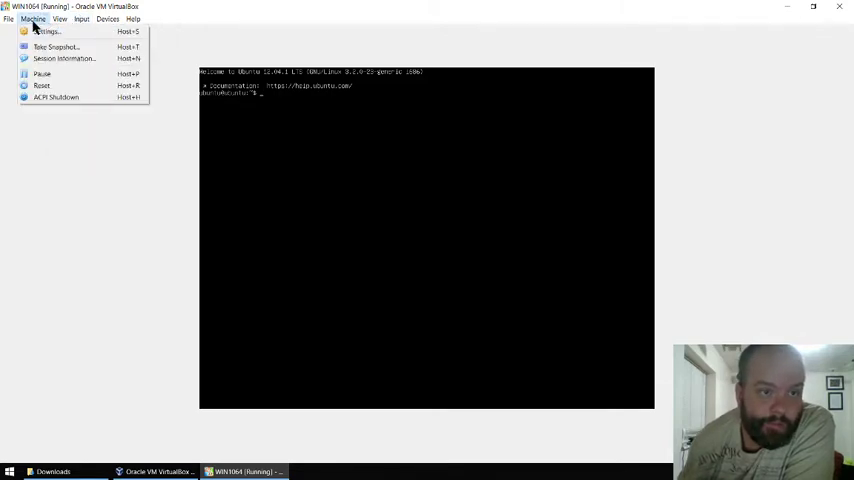
{"action": "left_click", "coordinate": [41, 85]}
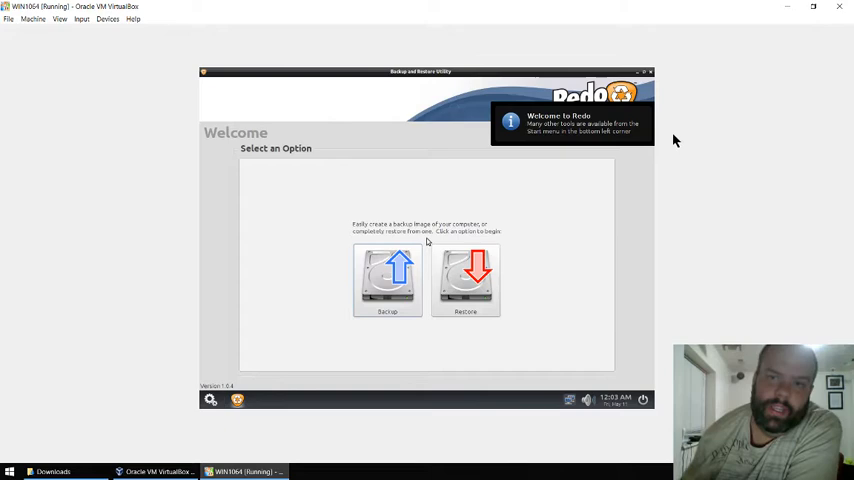
{"action": "mouse_move", "coordinate": [376, 103]}
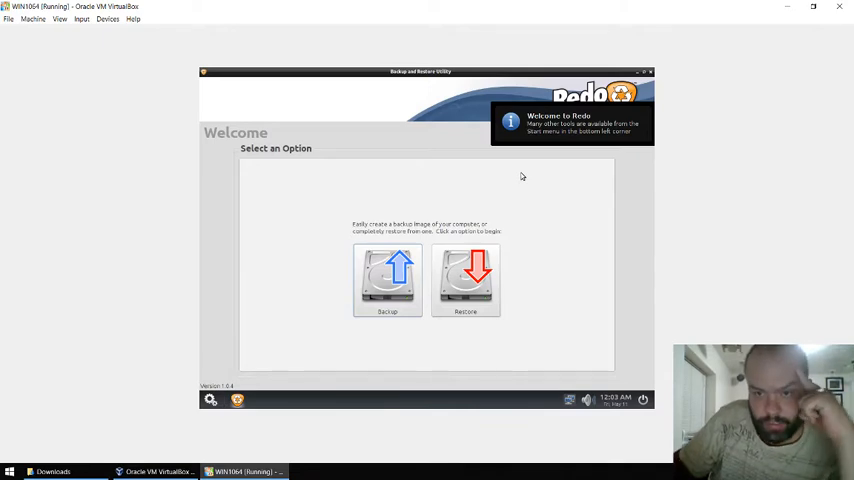
{"action": "mouse_move", "coordinate": [329, 180]}
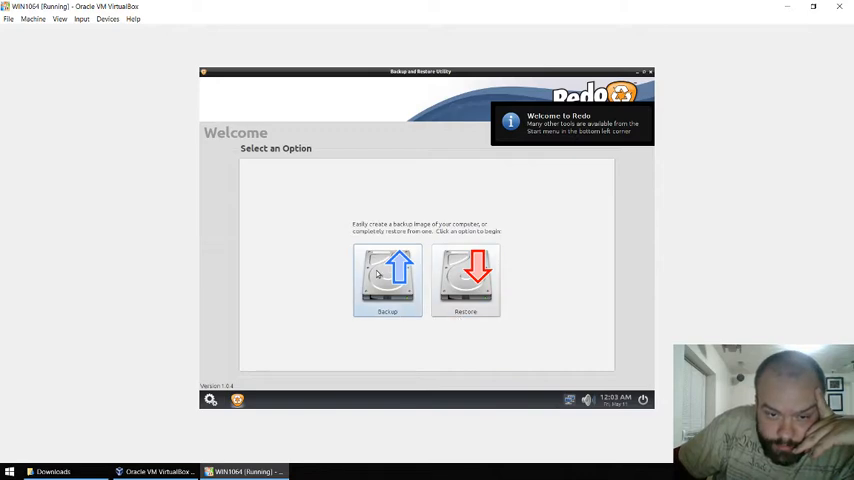
Back up Drive 1, the 32 GB Windows disk, keeping its partition selected.
{"action": "left_click", "coordinate": [387, 281]}
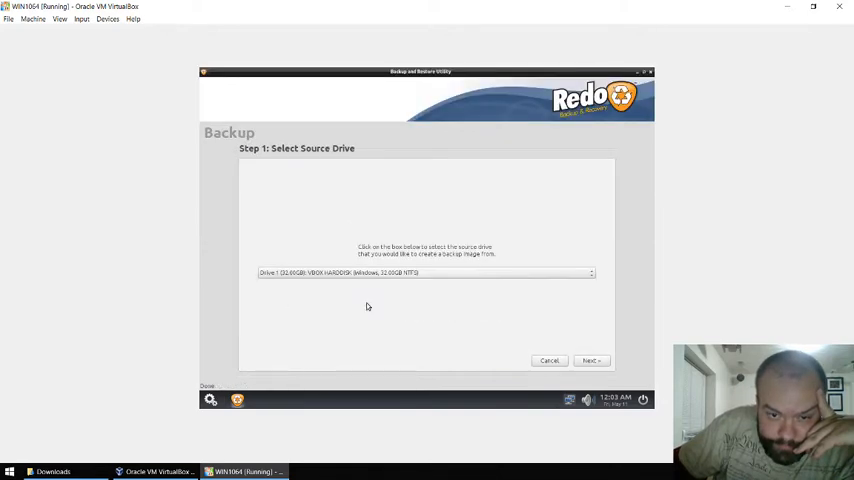
{"action": "left_click", "coordinate": [589, 272]}
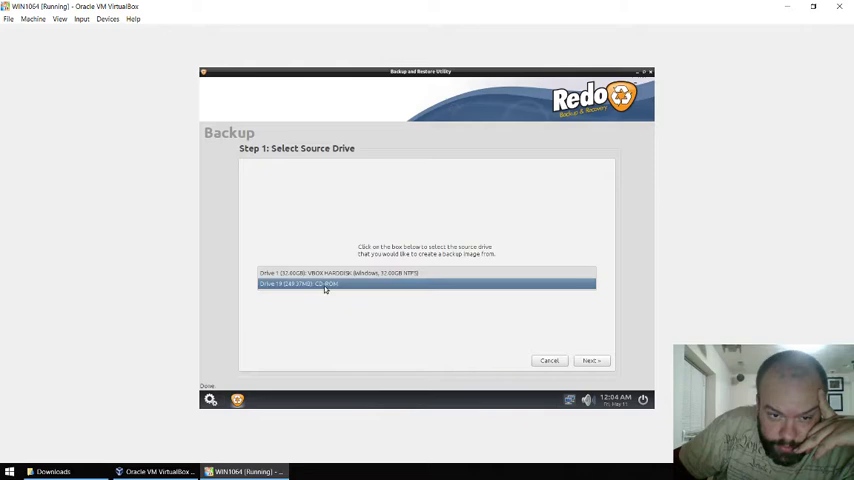
{"action": "left_click", "coordinate": [425, 272]}
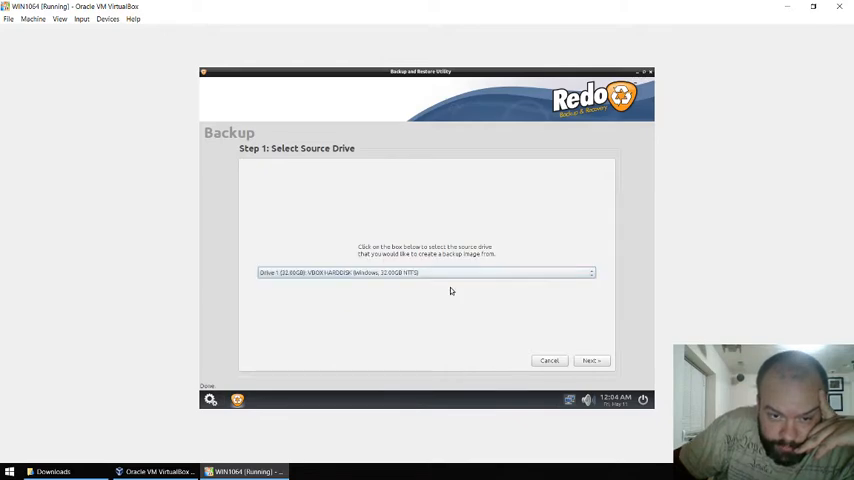
{"action": "left_click", "coordinate": [591, 360]}
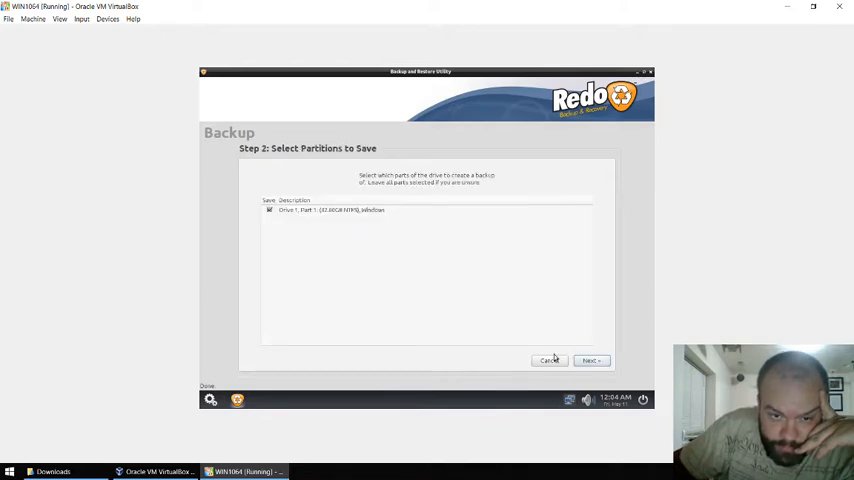
{"action": "left_click", "coordinate": [590, 360]}
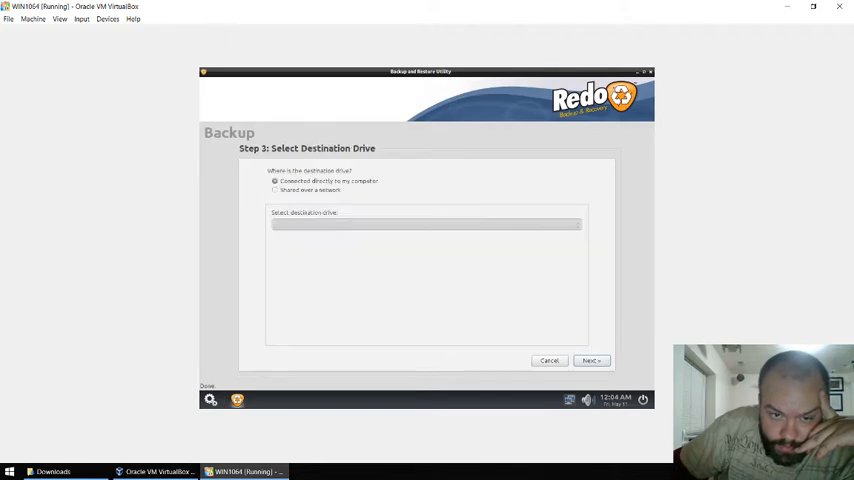
{"action": "mouse_move", "coordinate": [563, 421]}
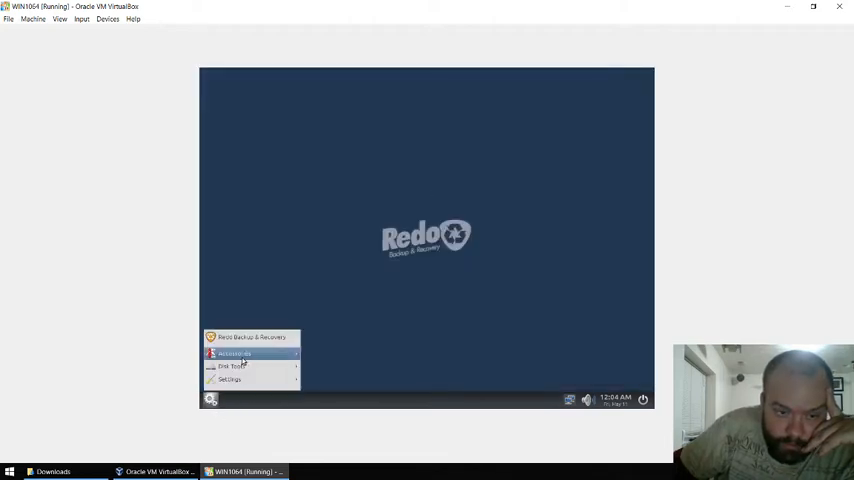
{"action": "mouse_move", "coordinate": [231, 366]}
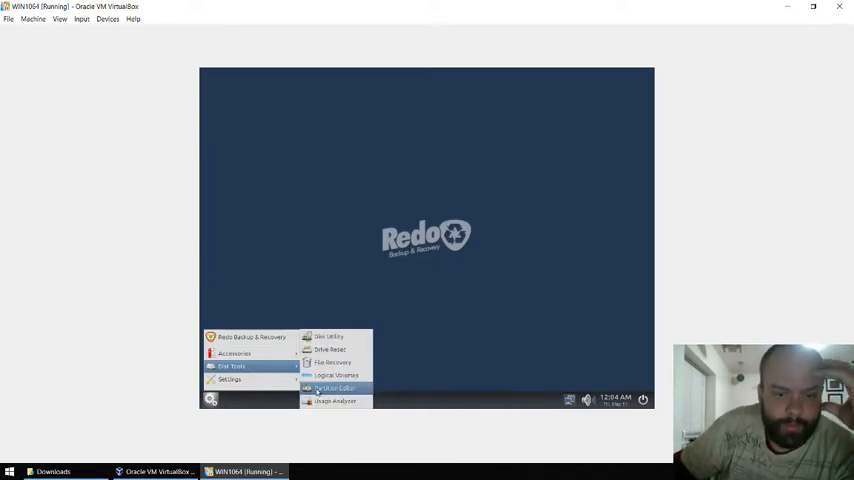
Launch GParted from the Disk Tools start menu.
{"action": "left_click", "coordinate": [334, 388]}
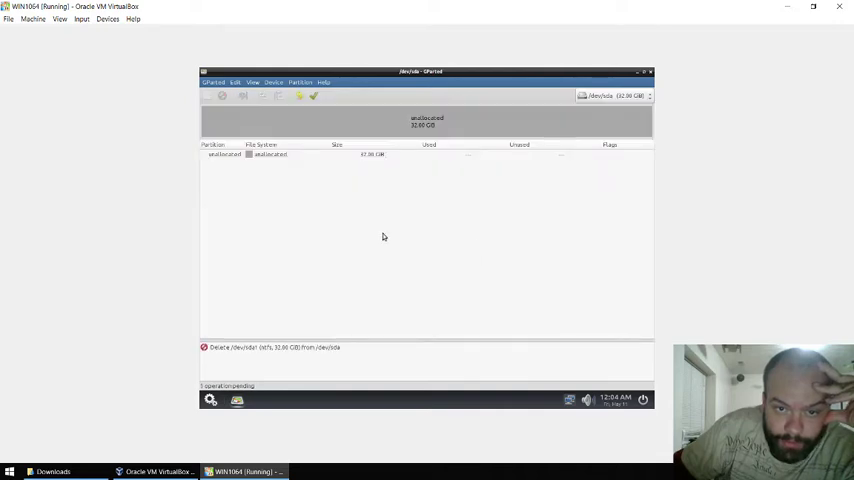
{"action": "mouse_move", "coordinate": [324, 93]}
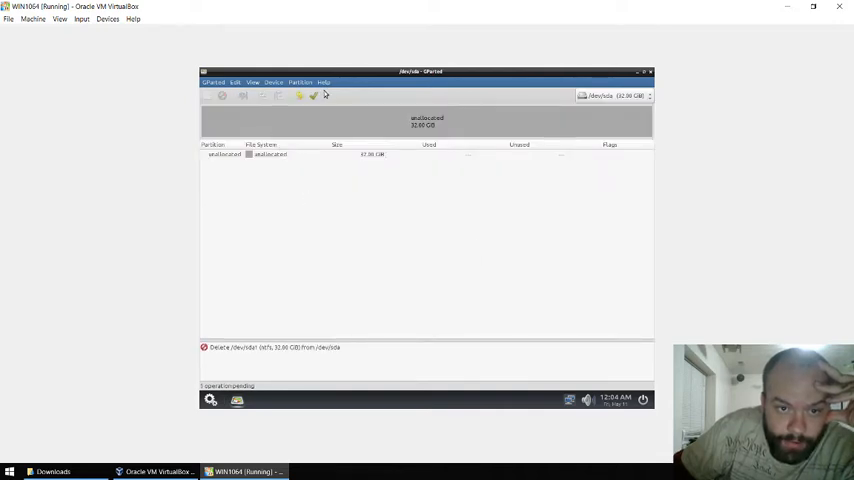
Apply the pending partition deletion and dismiss the report, leaving 32 GB unallocated.
{"action": "left_click", "coordinate": [313, 96]}
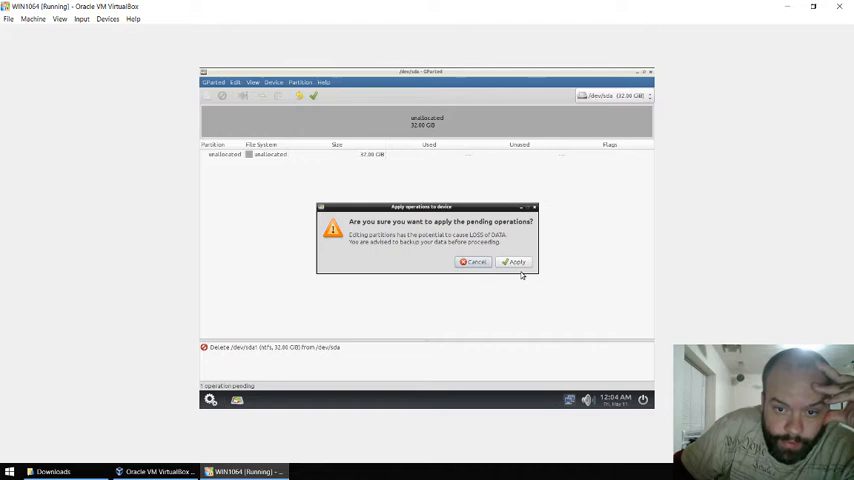
{"action": "left_click", "coordinate": [513, 261]}
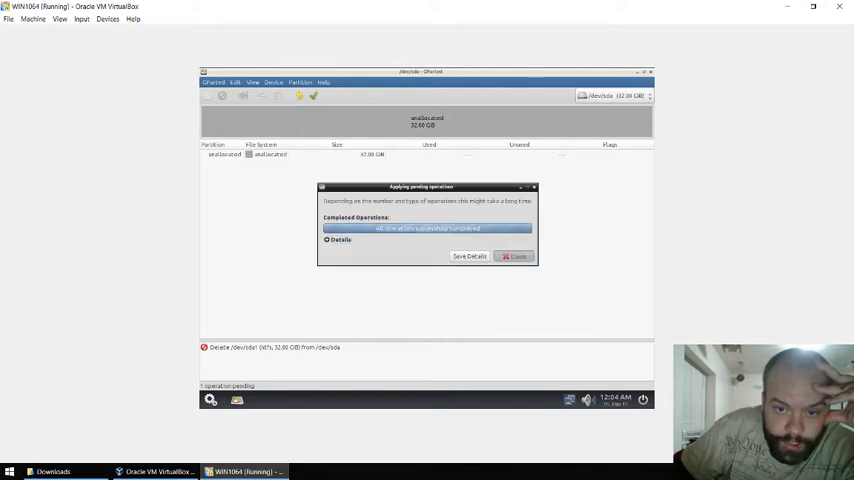
{"action": "left_click", "coordinate": [516, 256]}
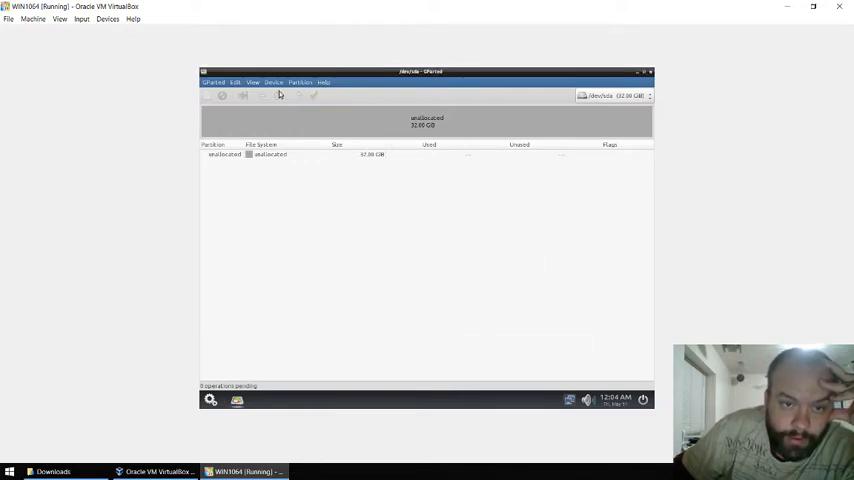
{"action": "left_click", "coordinate": [253, 82]}
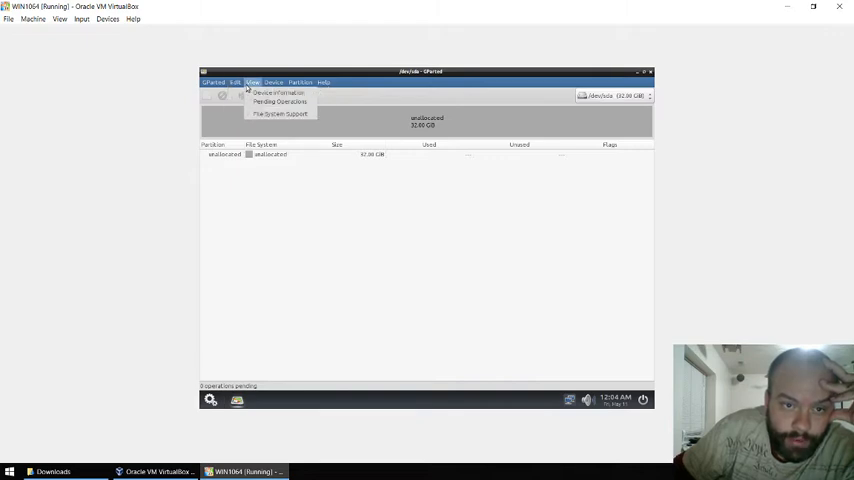
Create an msdos partition table on the 32 GB disk via Device > Create Partition Table.
{"action": "left_click", "coordinate": [273, 82]}
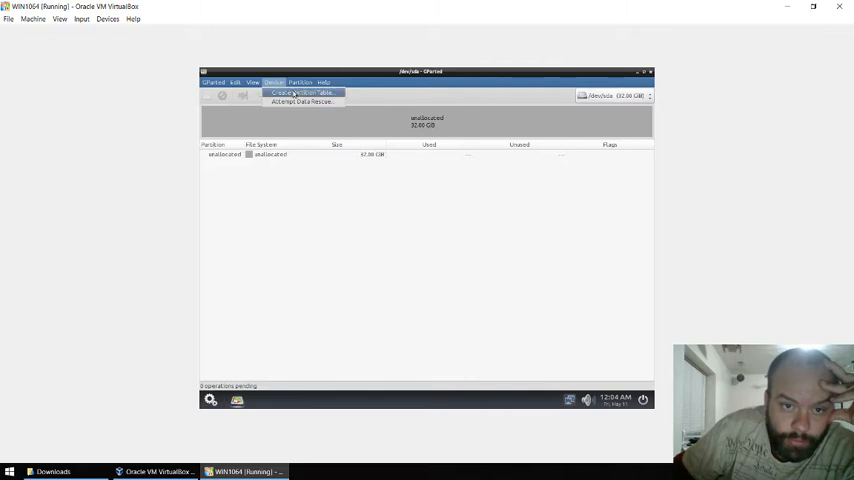
{"action": "left_click", "coordinate": [302, 92]}
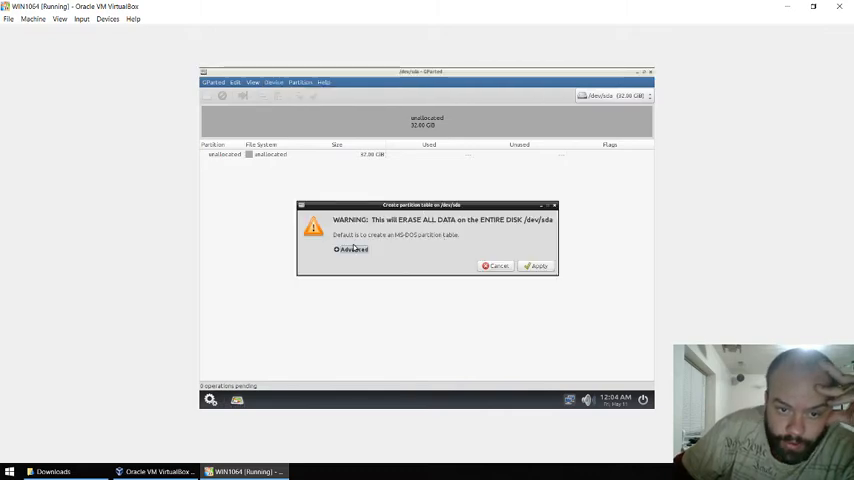
{"action": "left_click", "coordinate": [337, 249]}
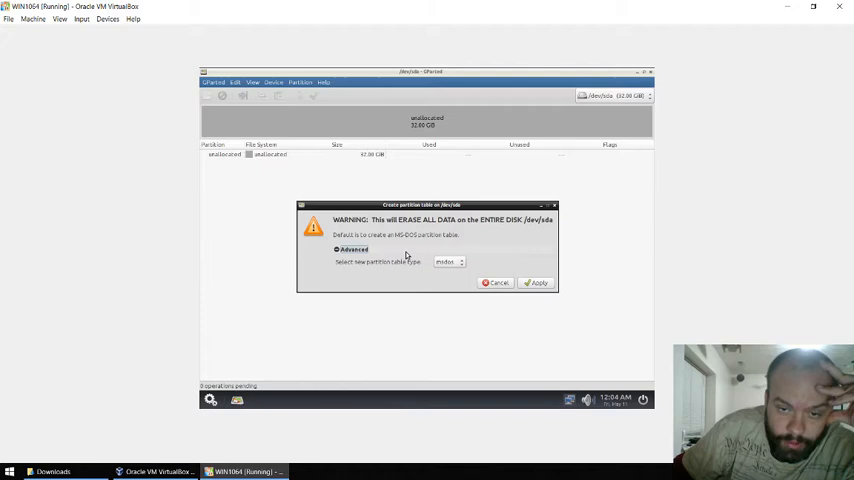
{"action": "mouse_move", "coordinate": [441, 283]}
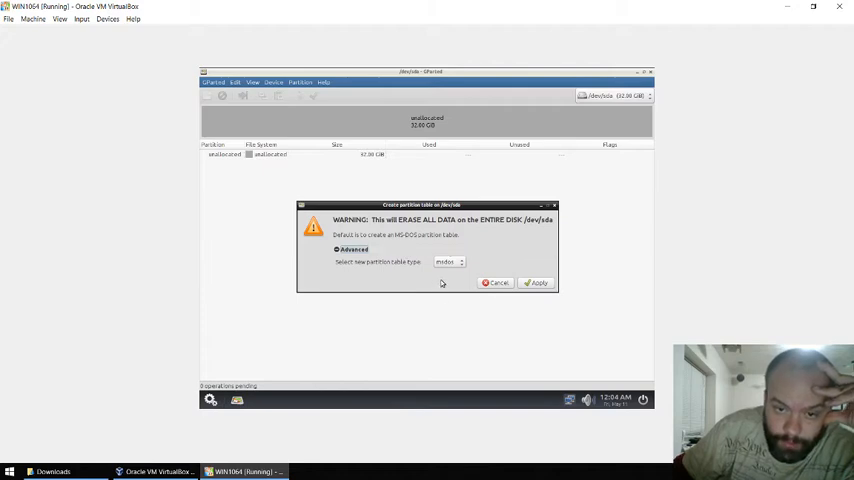
{"action": "left_click", "coordinate": [496, 282]}
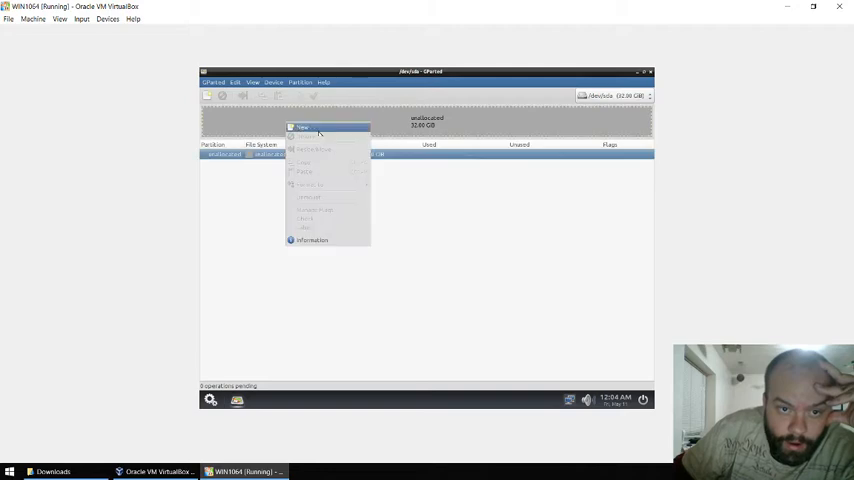
Define a new 32 GB primary NTFS partition labelled 'Windows' in the unallocated space.
{"action": "left_click", "coordinate": [302, 128]}
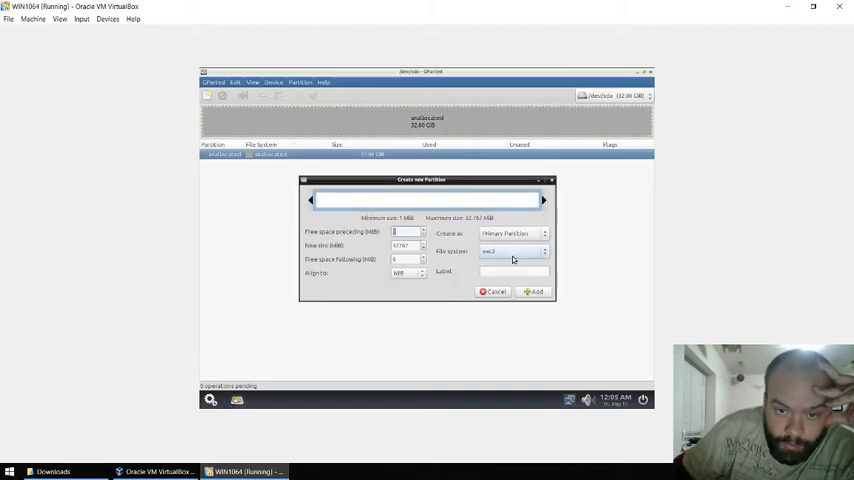
{"action": "left_click", "coordinate": [513, 250]}
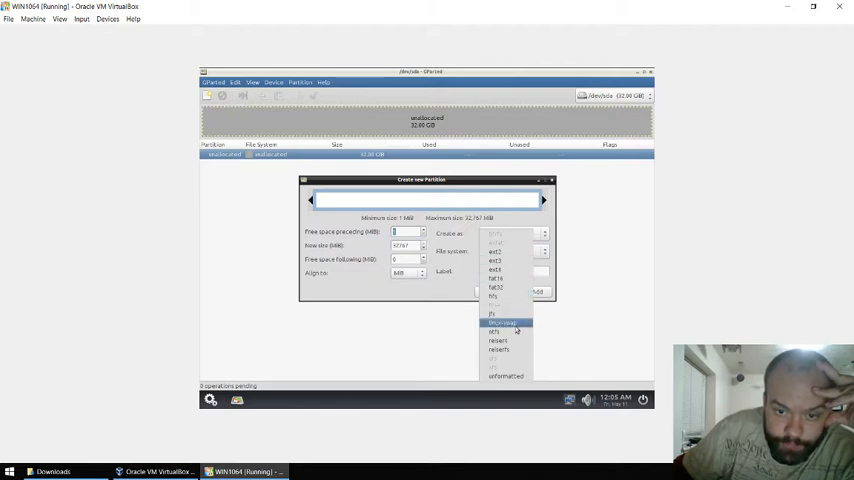
{"action": "left_click", "coordinate": [505, 323]}
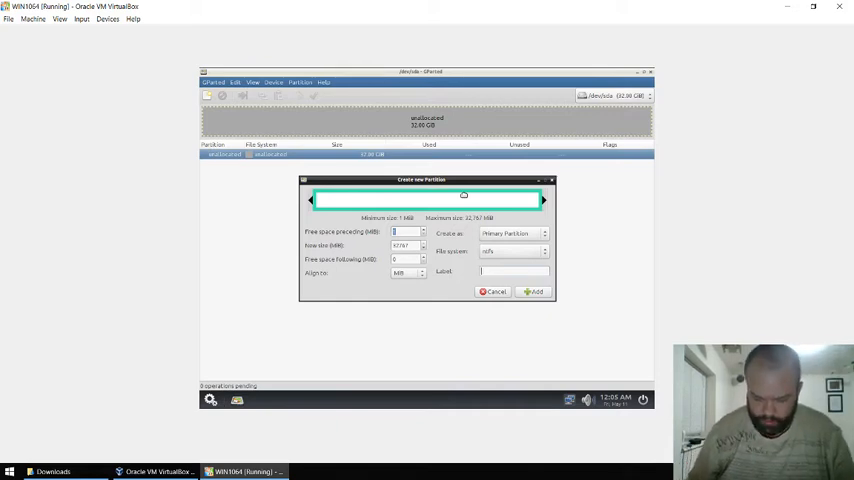
{"action": "type", "text": "Windows"}
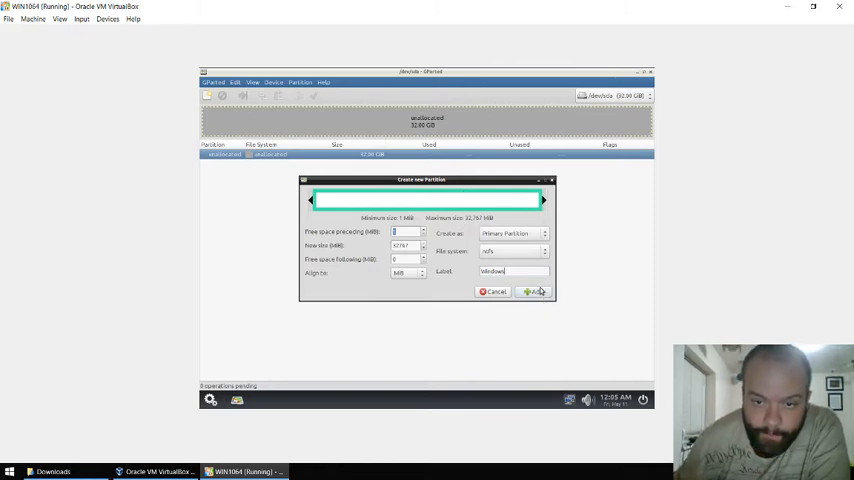
Add and apply the 32 GB NTFS 'Windows' partition, then bring up Redo Backup's power options.
{"action": "left_click", "coordinate": [533, 291]}
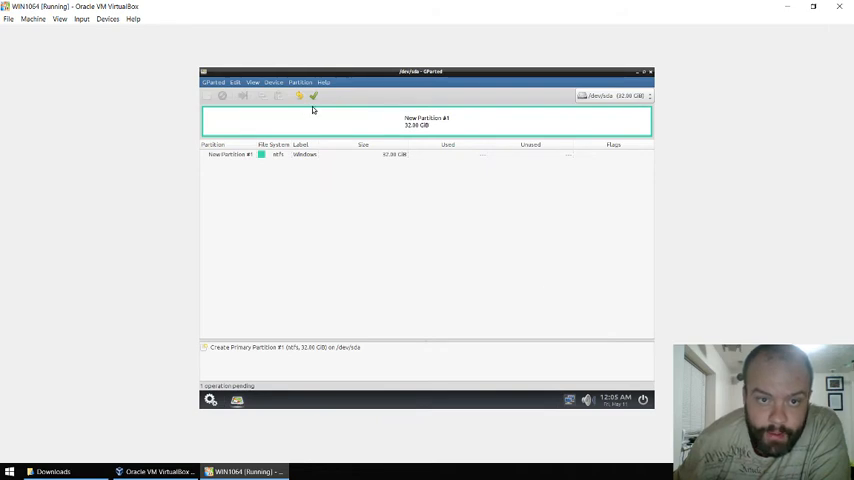
{"action": "left_click", "coordinate": [314, 96]}
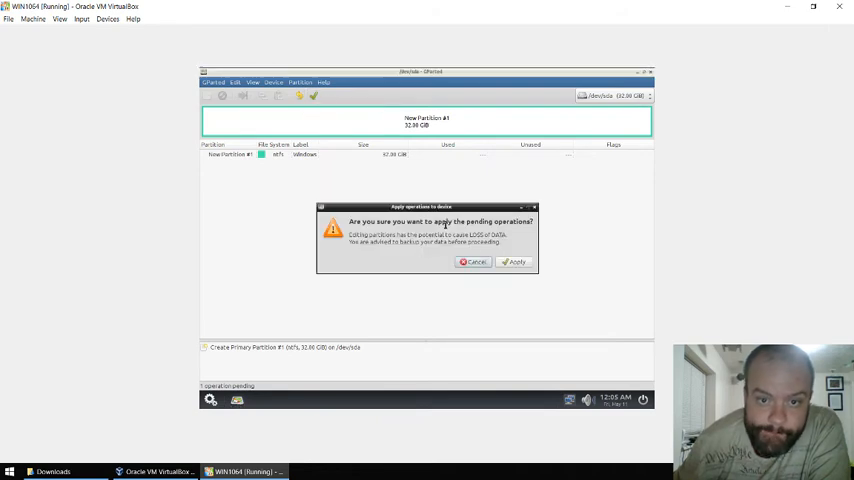
{"action": "left_click", "coordinate": [514, 261]}
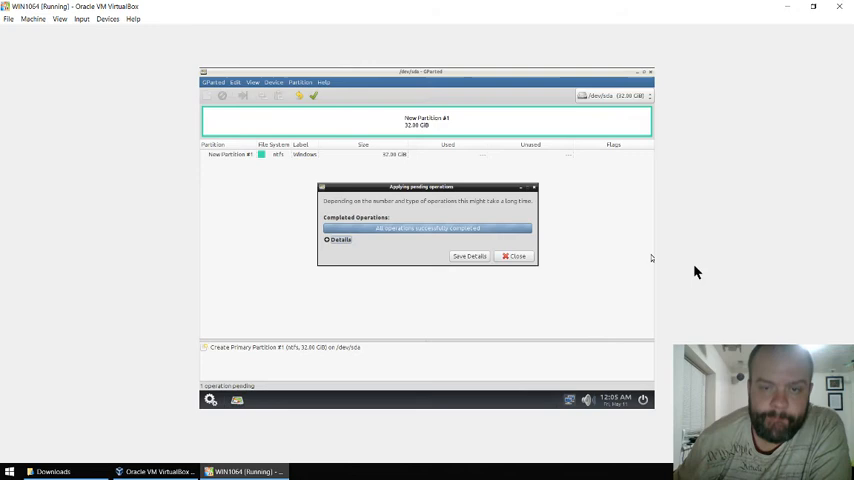
{"action": "left_click", "coordinate": [513, 256]}
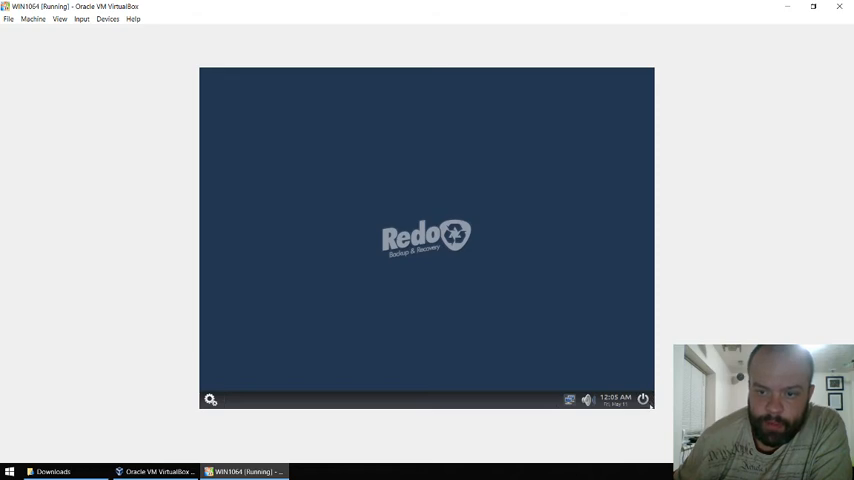
{"action": "left_click", "coordinate": [644, 399]}
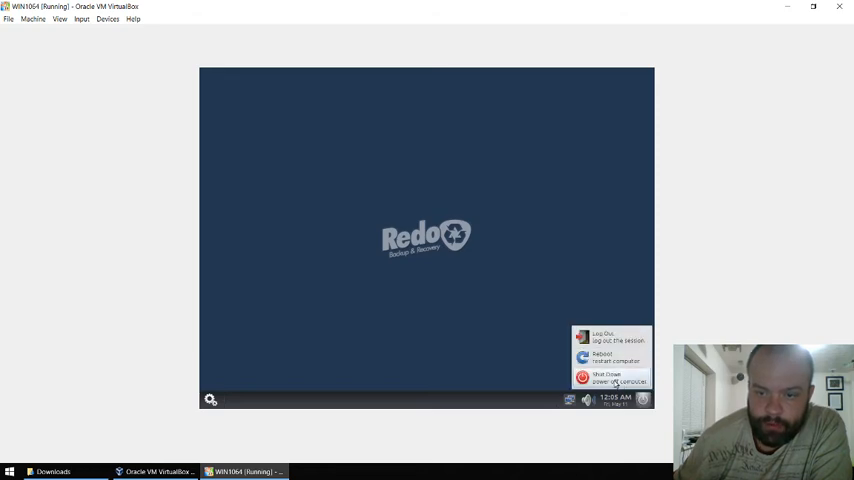